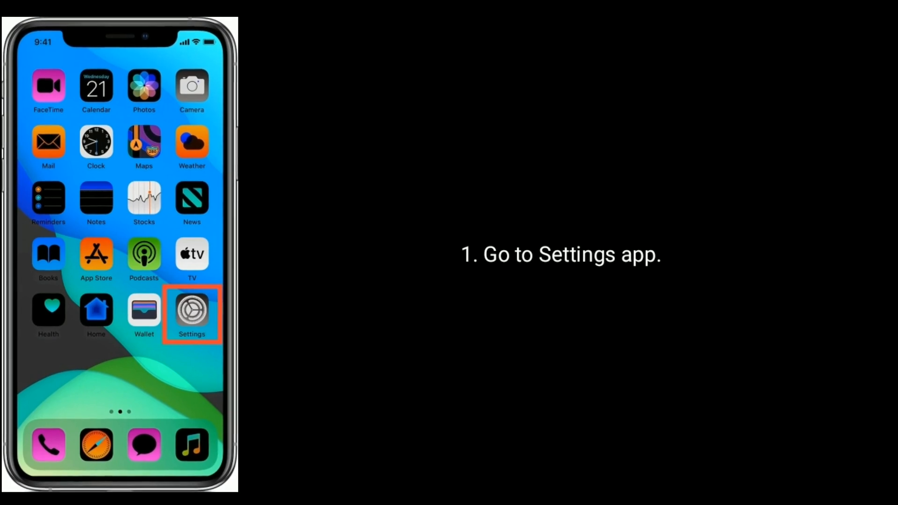
- Reach Snapchat in the iOS Notifications app list, showing Banners and Badges allowed
{"action": "left_click", "coordinate": [192, 311]}
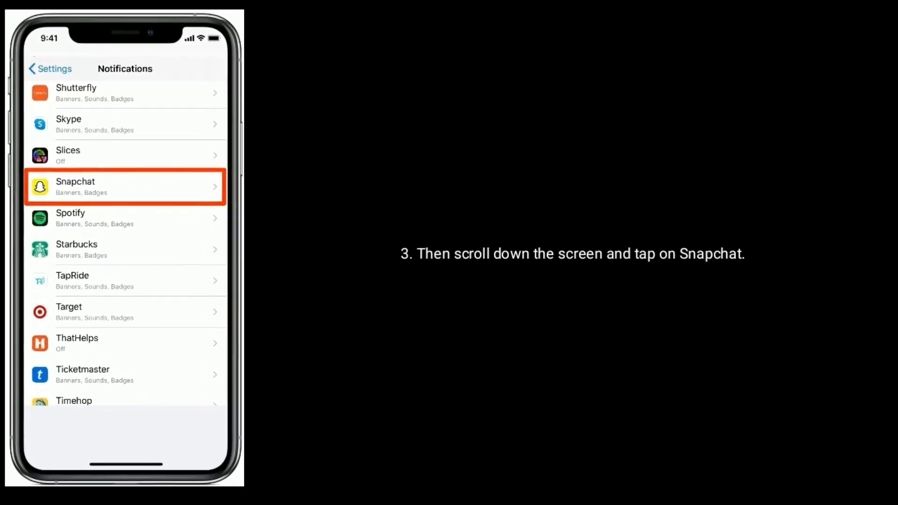
{"action": "left_click", "coordinate": [124, 186]}
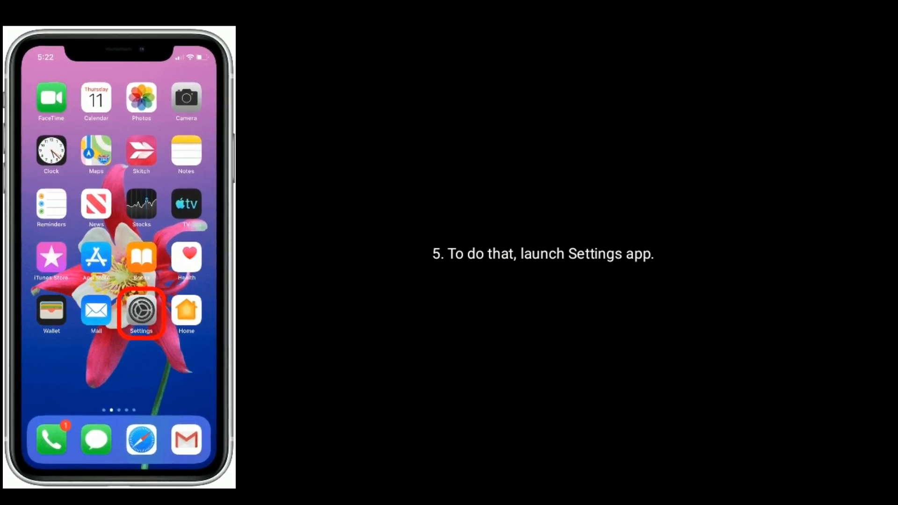
- Show the General settings page down to Regulatory, Reset and Shut Down
{"action": "left_click", "coordinate": [142, 312]}
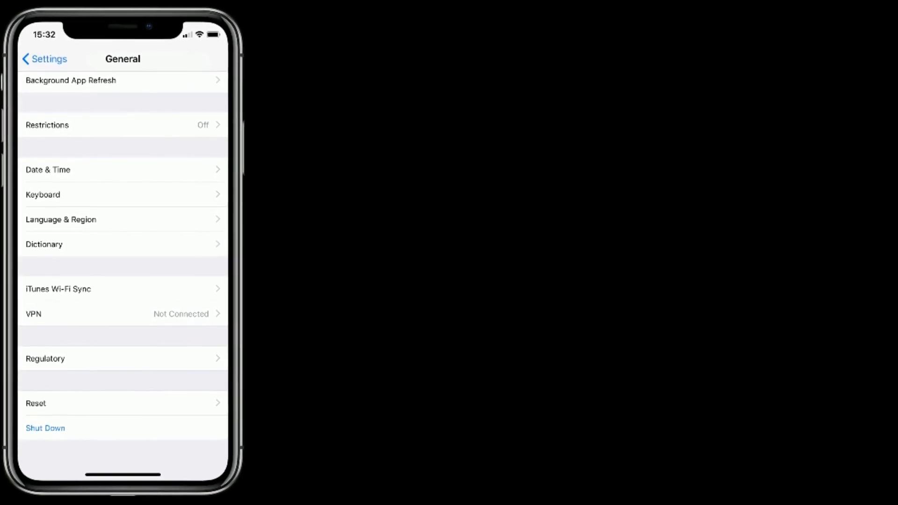
{"action": "left_click", "coordinate": [45, 428]}
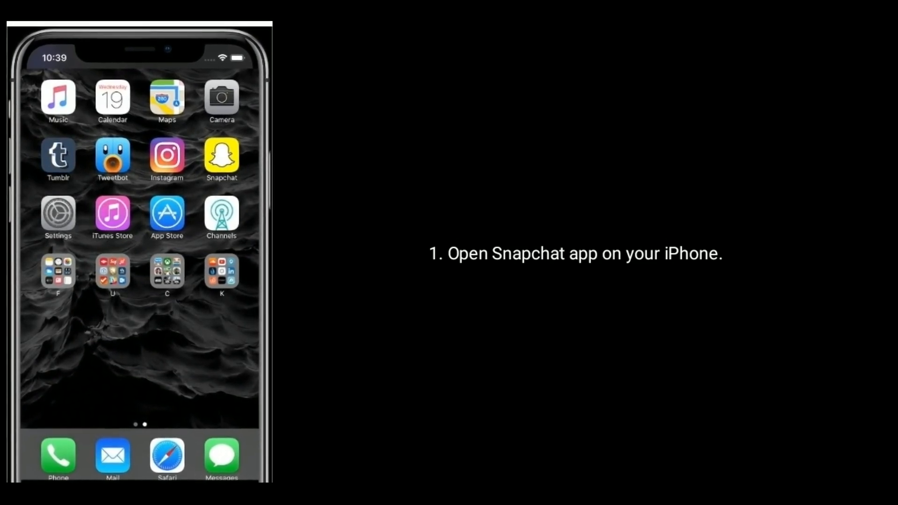
- Reach Snapchat's Notifications settings via the profile gear, showing push notifications disabled
{"action": "left_click", "coordinate": [221, 159]}
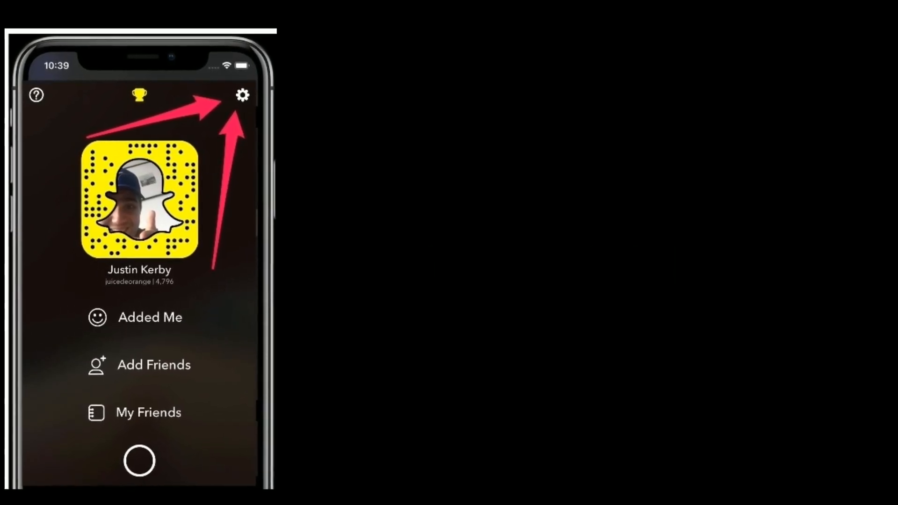
{"action": "left_click", "coordinate": [242, 95]}
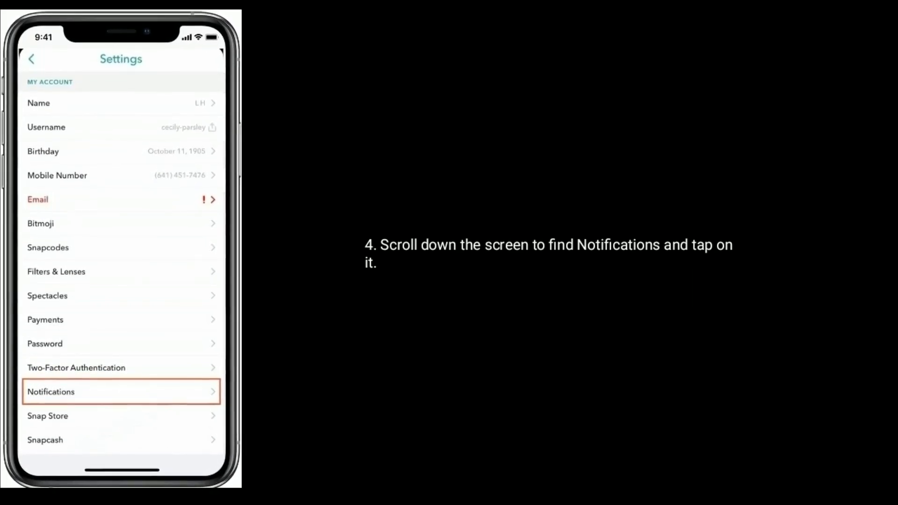
{"action": "left_click", "coordinate": [120, 392]}
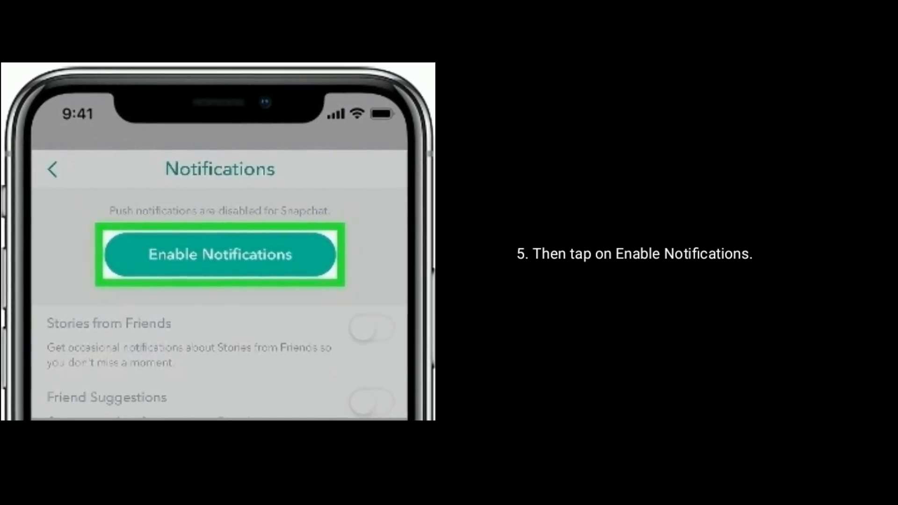
{"action": "left_click", "coordinate": [219, 253]}
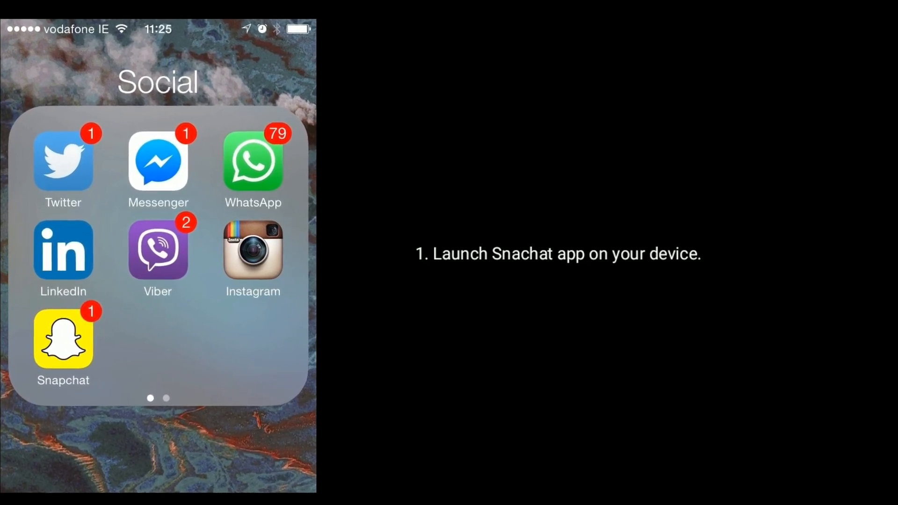
- Reach Clear Cache under Account Actions in Snapchat settings, cache at 219.83 MB
{"action": "left_click", "coordinate": [63, 338]}
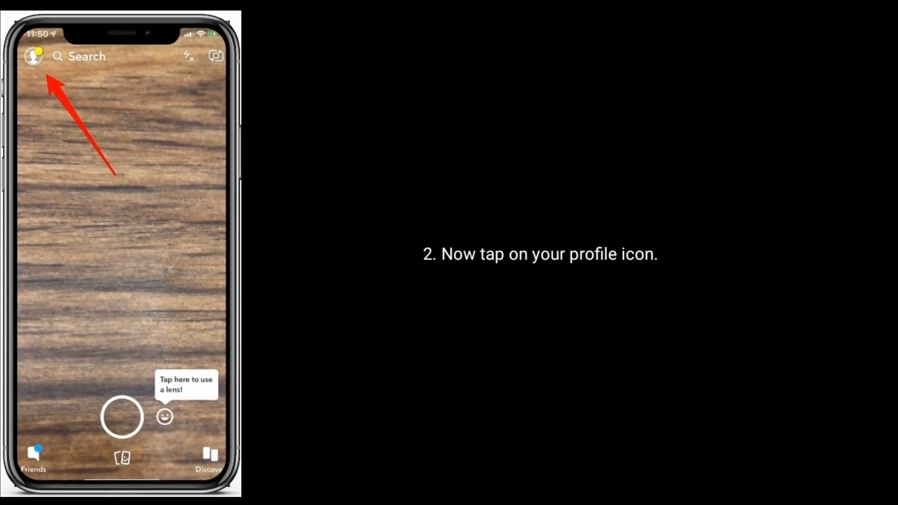
{"action": "left_click", "coordinate": [33, 56]}
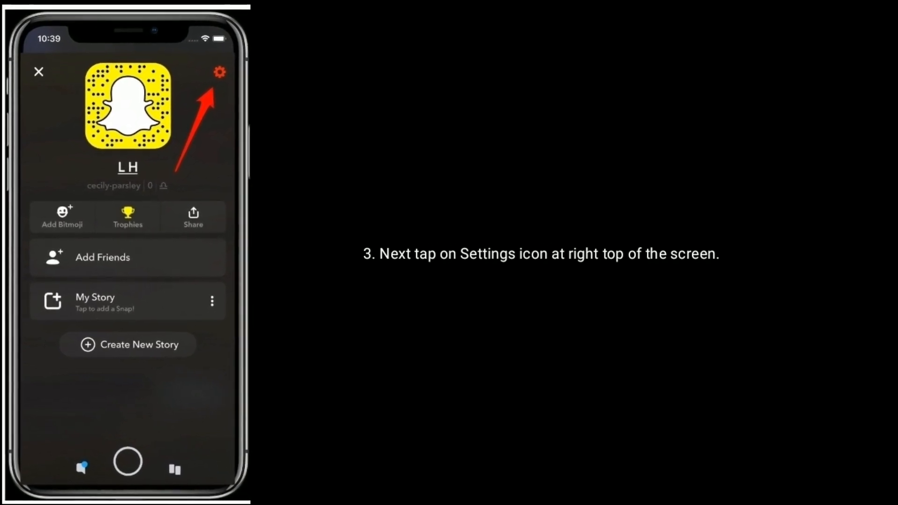
{"action": "left_click", "coordinate": [219, 72]}
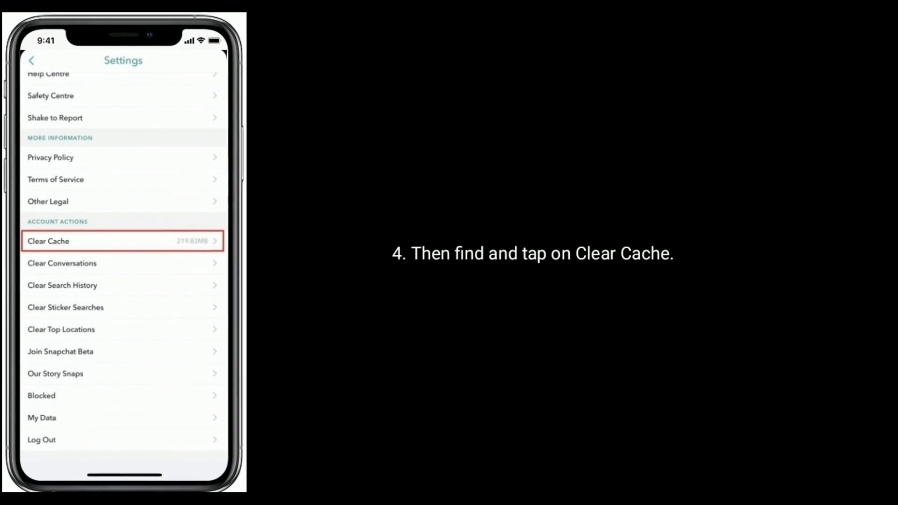
{"action": "left_click", "coordinate": [122, 240]}
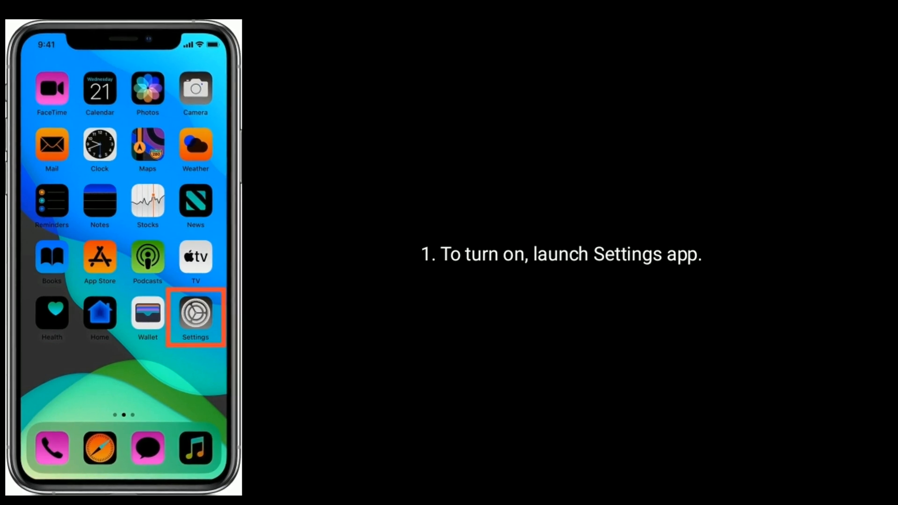
- Show the main iOS Settings list with Notifications, General and Display & Brightness
{"action": "left_click", "coordinate": [195, 314]}
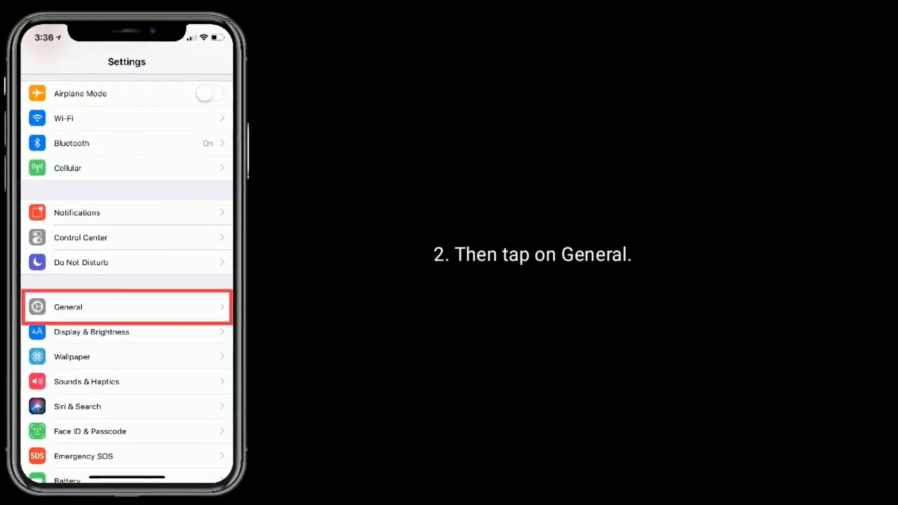
{"action": "left_click", "coordinate": [126, 307]}
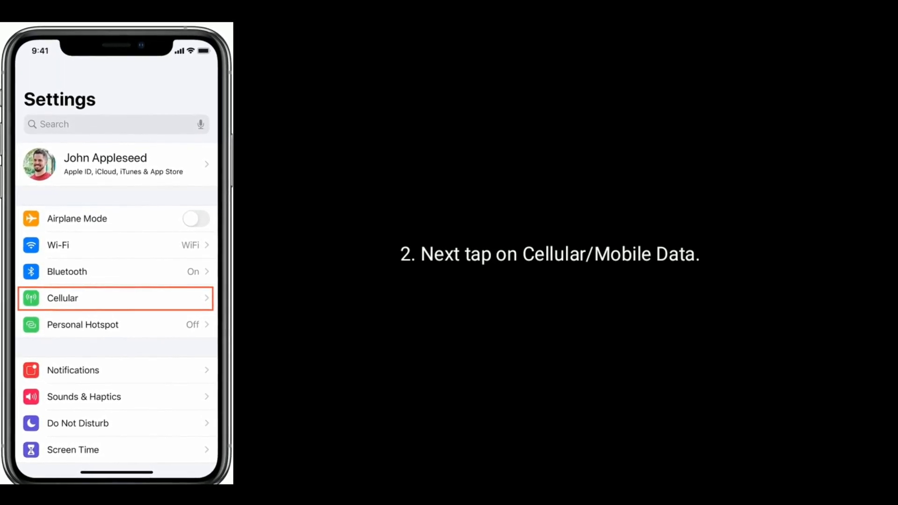
- Select Cellular/Mobile Data from the main Settings list
{"action": "left_click", "coordinate": [62, 297]}
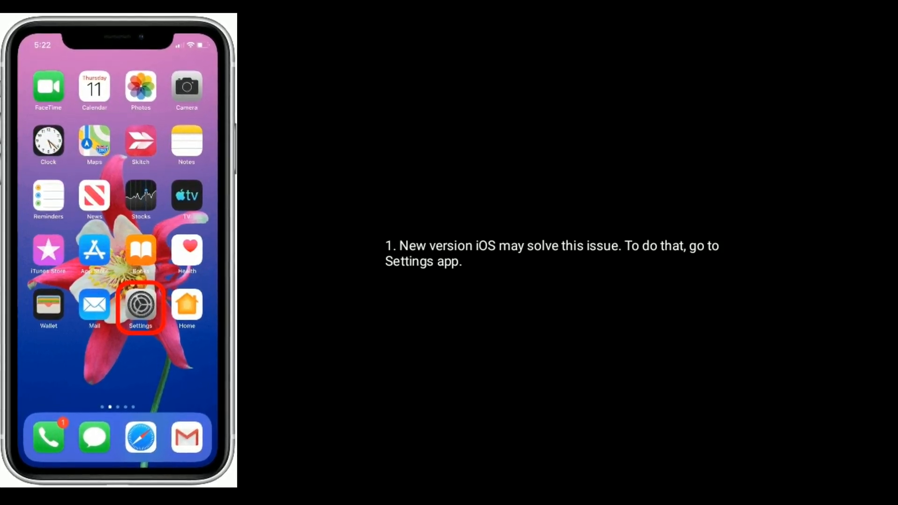
- Reach Software Update showing iOS 13.1.1 (112.4 MB) ready to download and install
{"action": "left_click", "coordinate": [141, 305]}
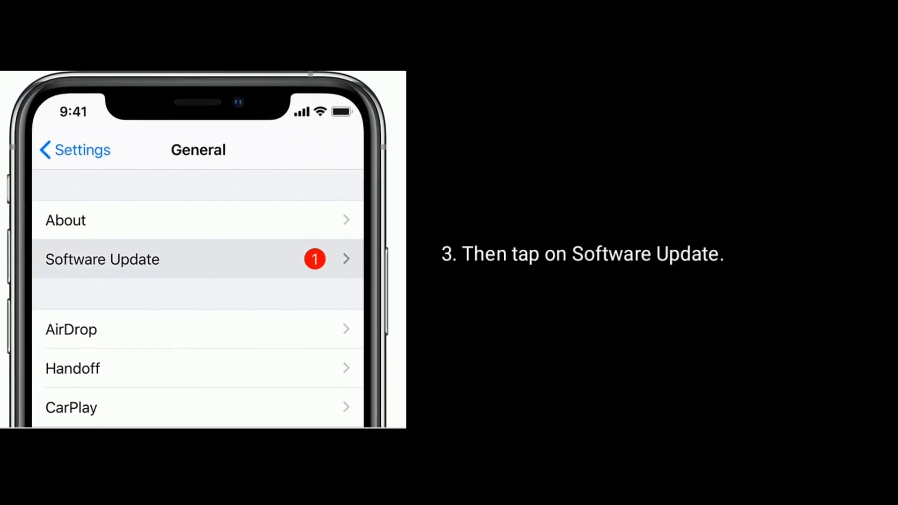
{"action": "left_click", "coordinate": [101, 259]}
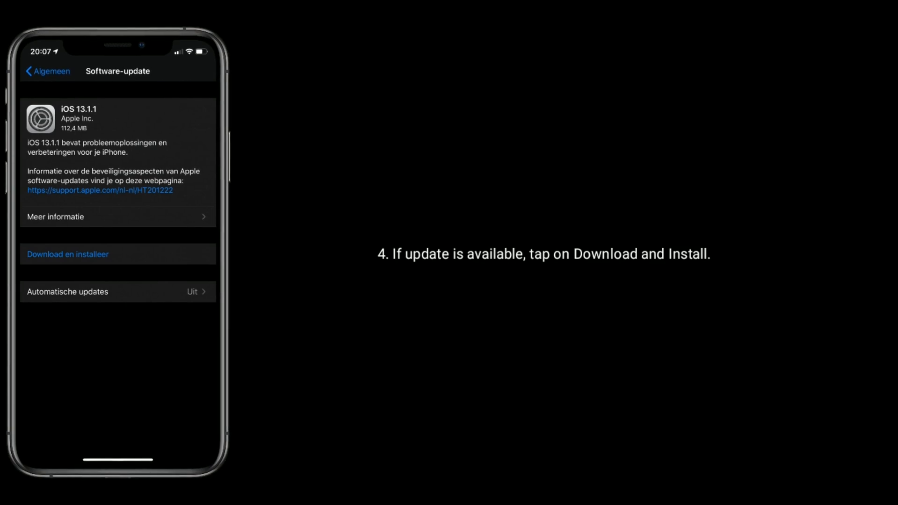